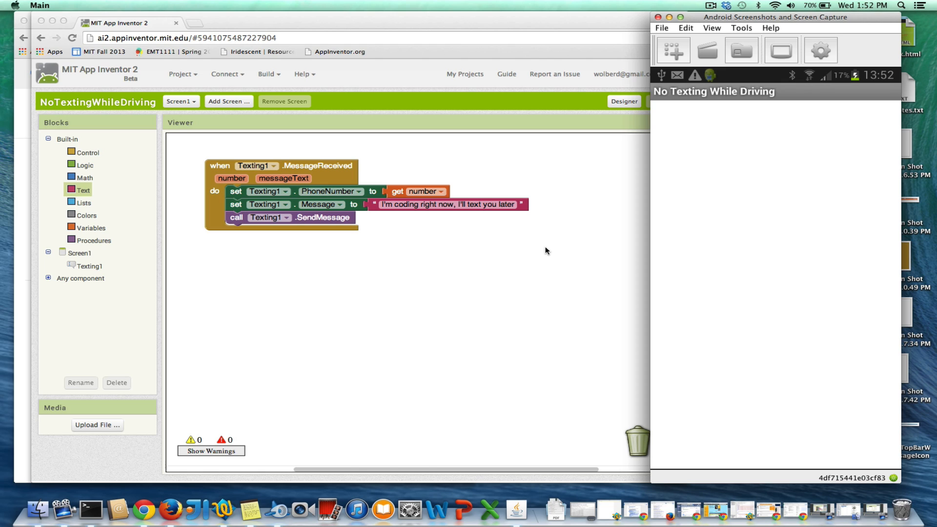
mouse_move(349, 173)
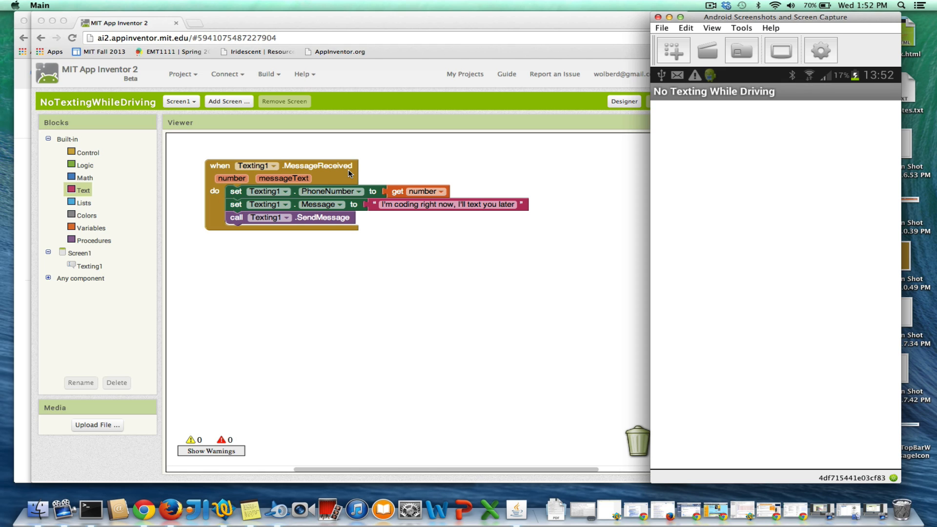
mouse_move(350, 173)
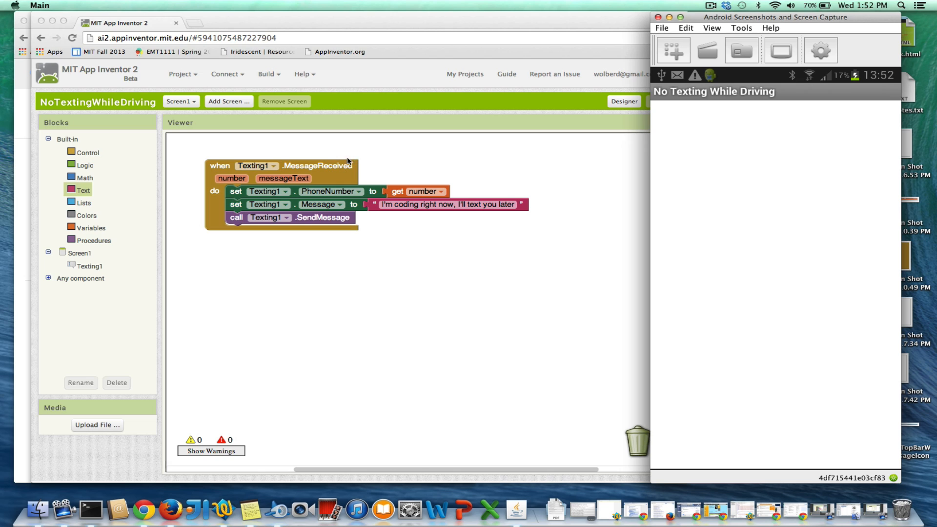
mouse_move(324, 216)
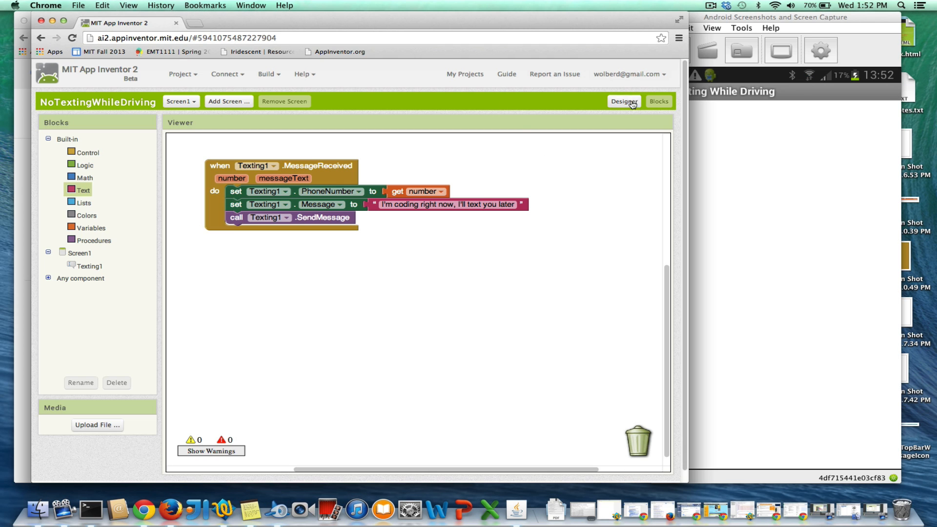
Switch to the Designer and show the Media palette containing TextToSpeech
left_click(624, 101)
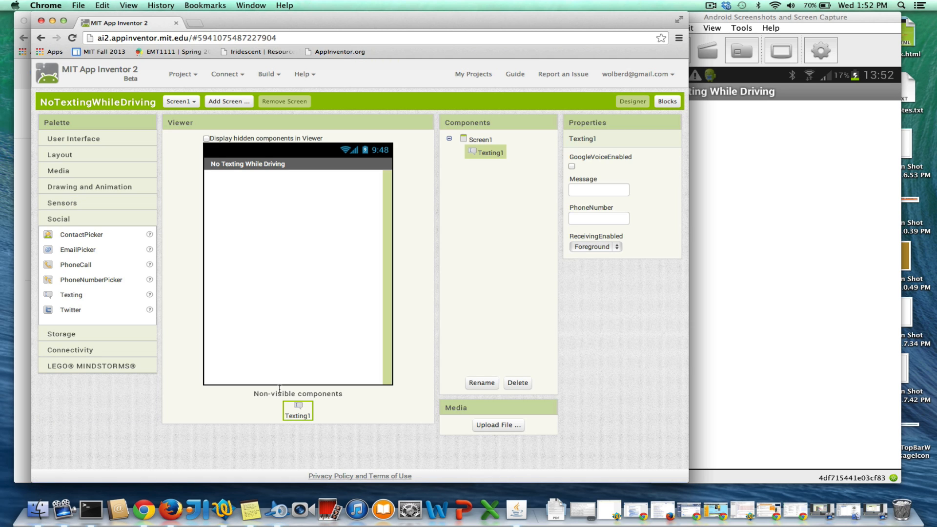
mouse_move(299, 410)
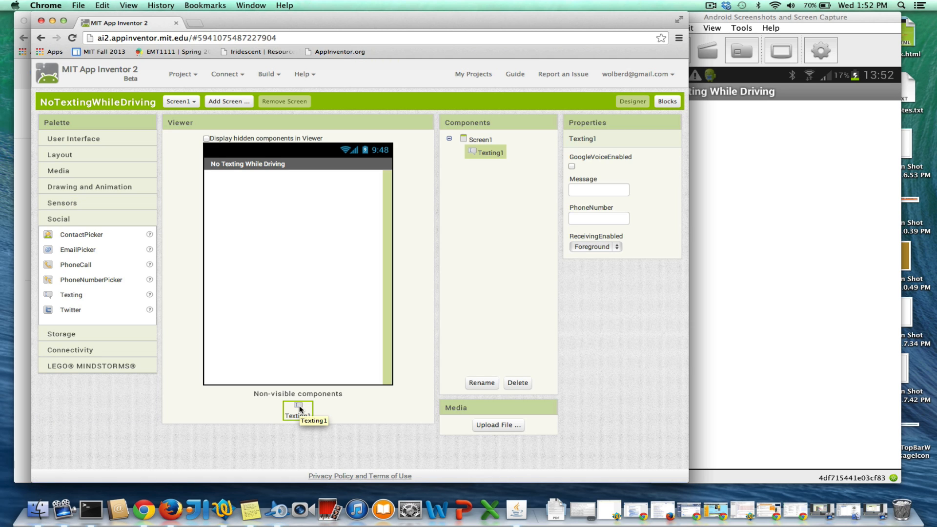
mouse_move(190, 277)
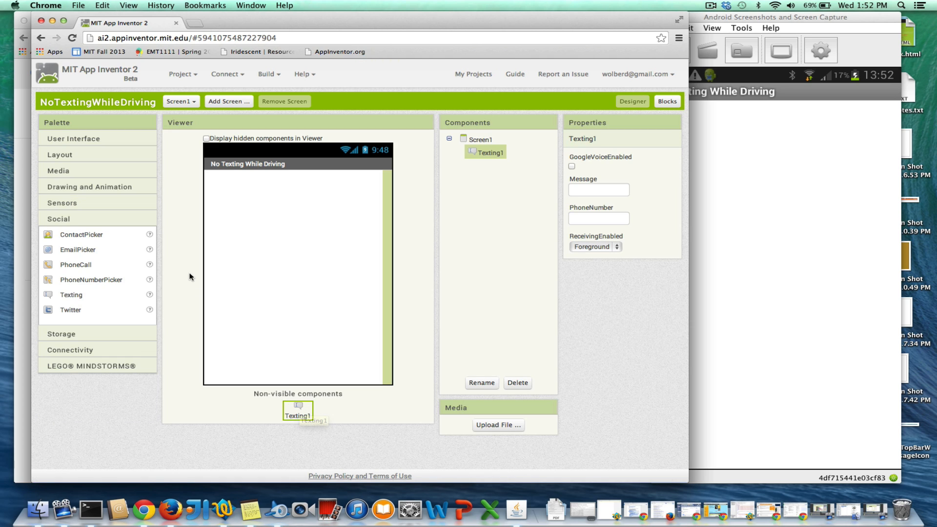
left_click(58, 170)
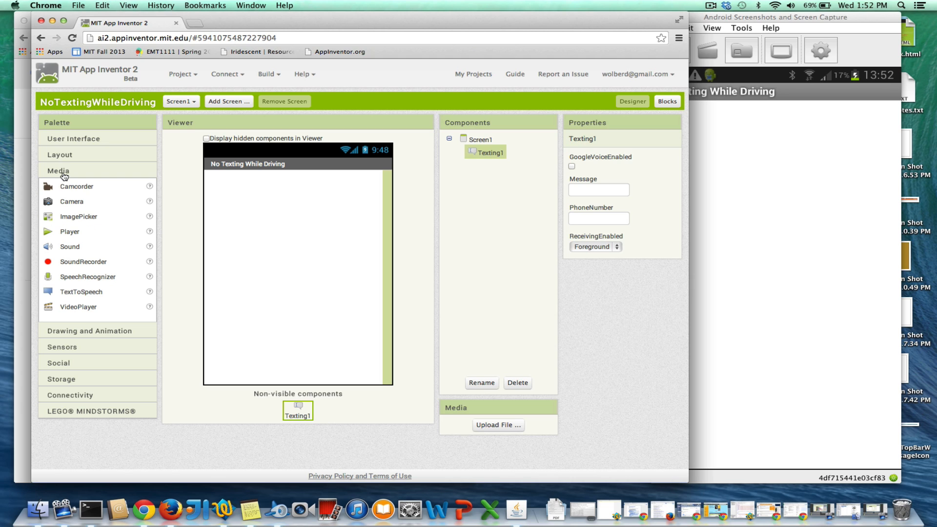
mouse_move(80, 293)
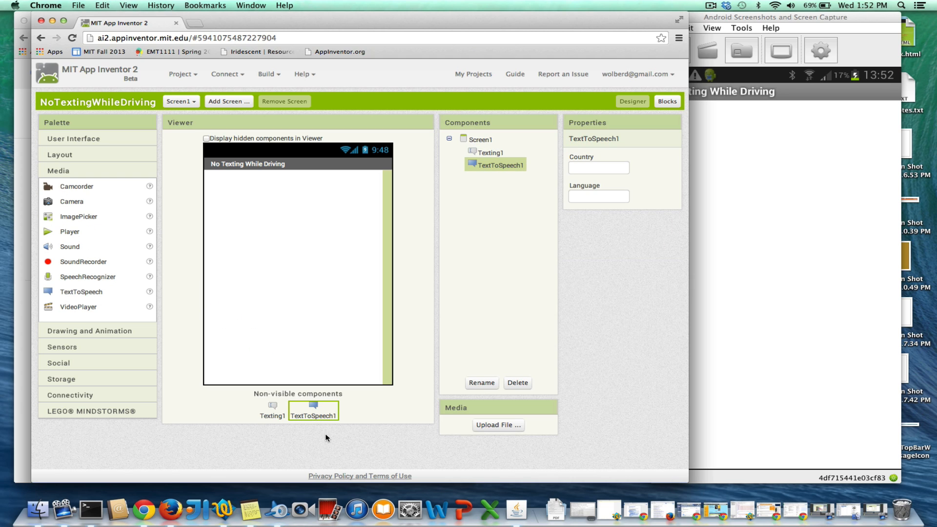
mouse_move(314, 410)
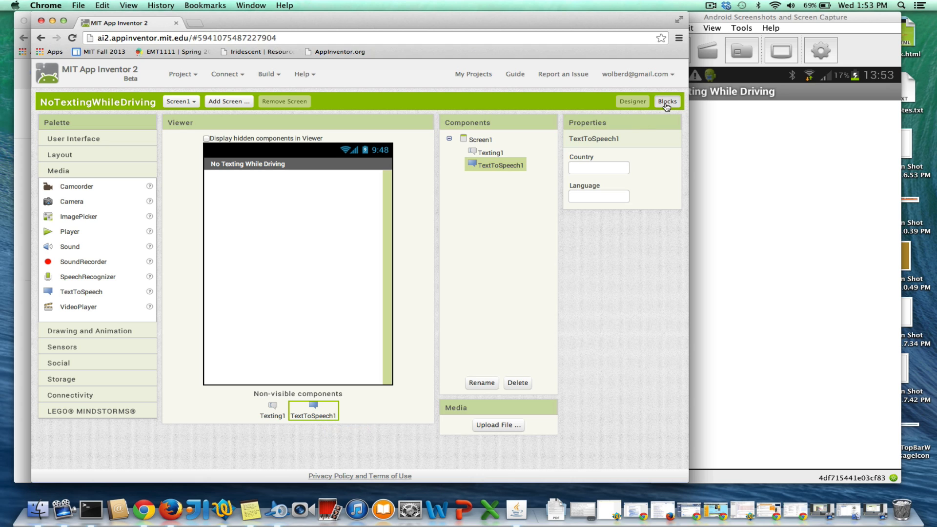
Place a TextToSpeech1.Speak call below Texting1.SendMessage in the message-received handler
left_click(667, 101)
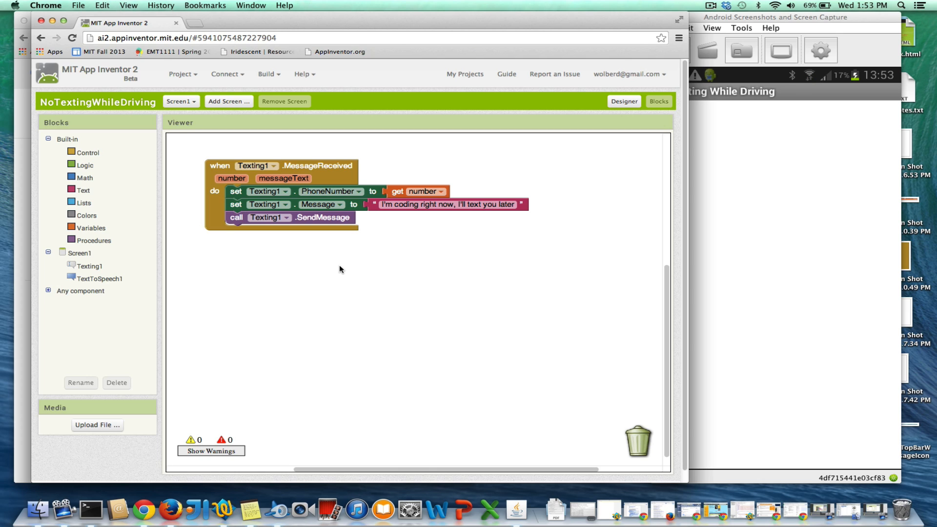
mouse_move(331, 166)
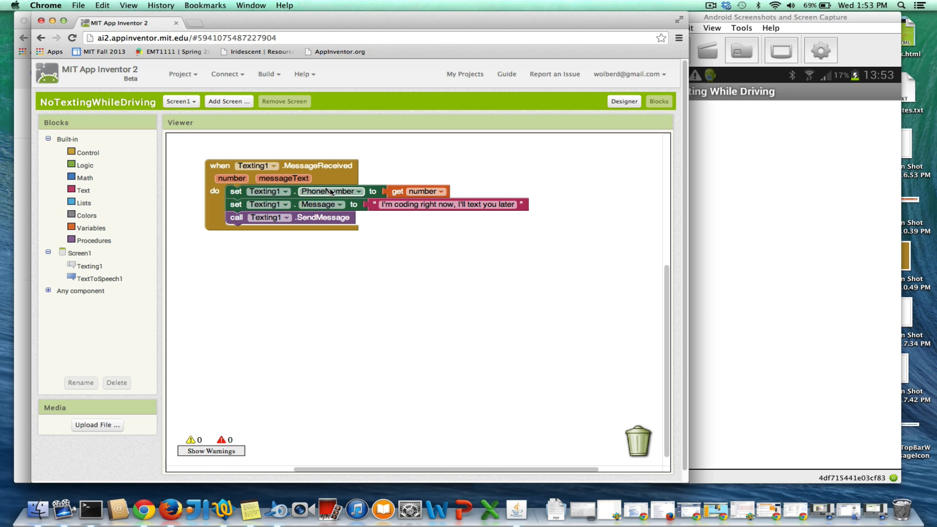
left_click(100, 278)
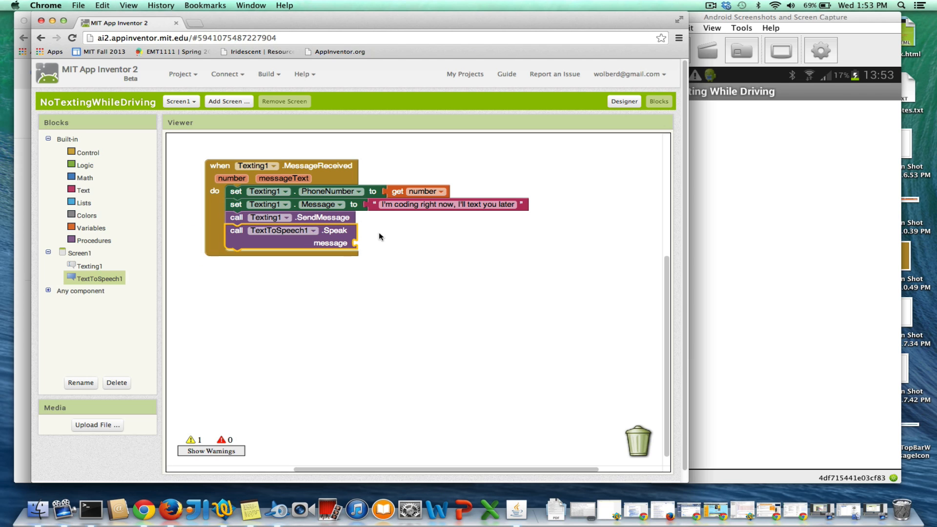
mouse_move(372, 238)
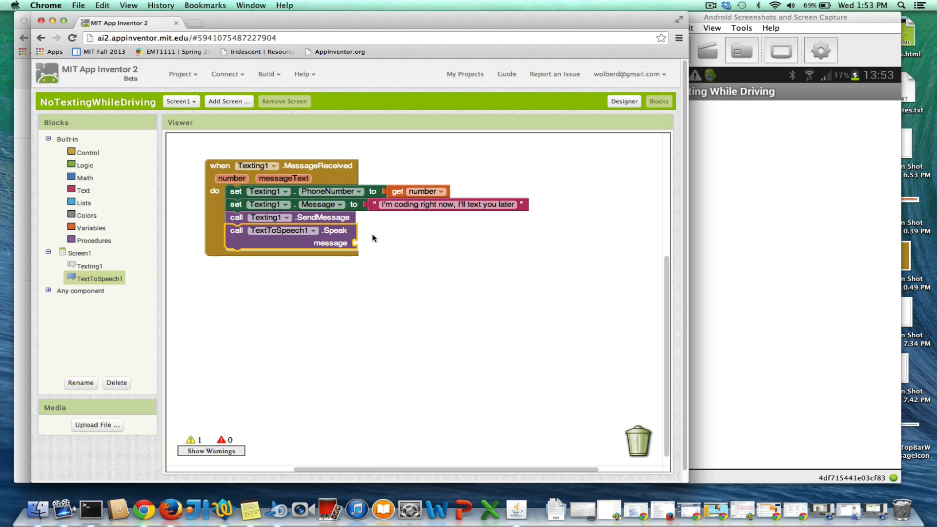
left_click(282, 178)
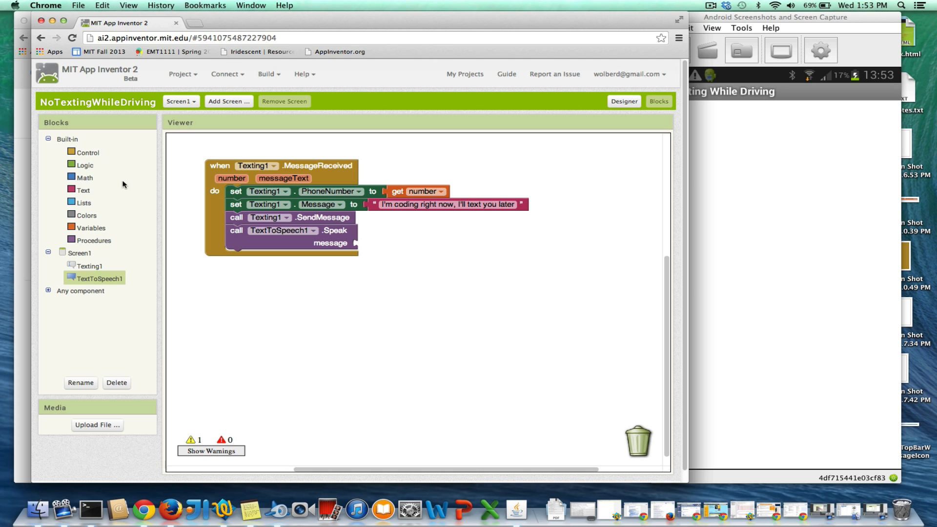
Feed Speak a join of the text "text from" and get number
left_click(83, 190)
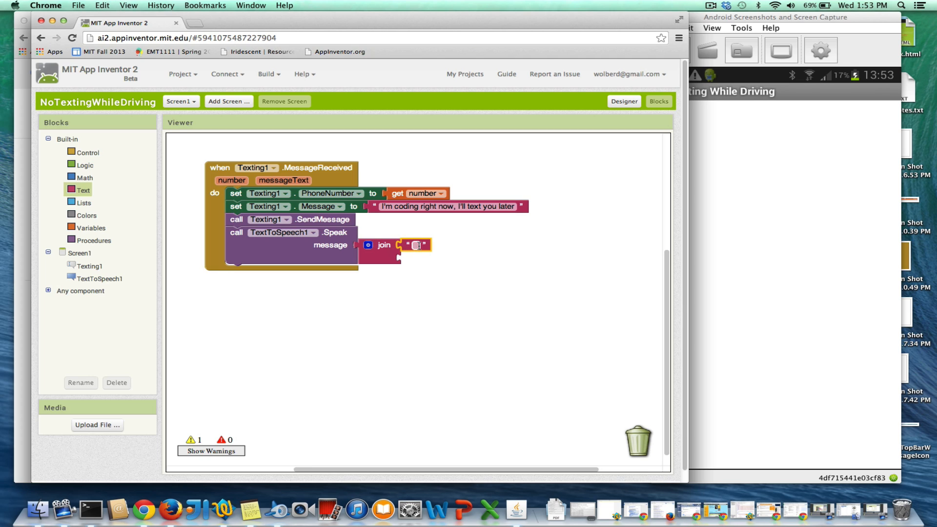
type("text from")
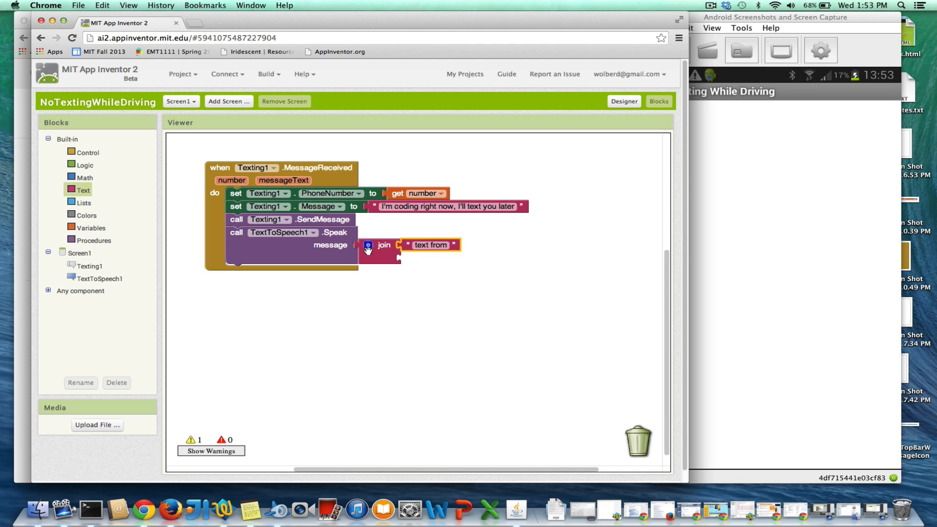
mouse_move(231, 180)
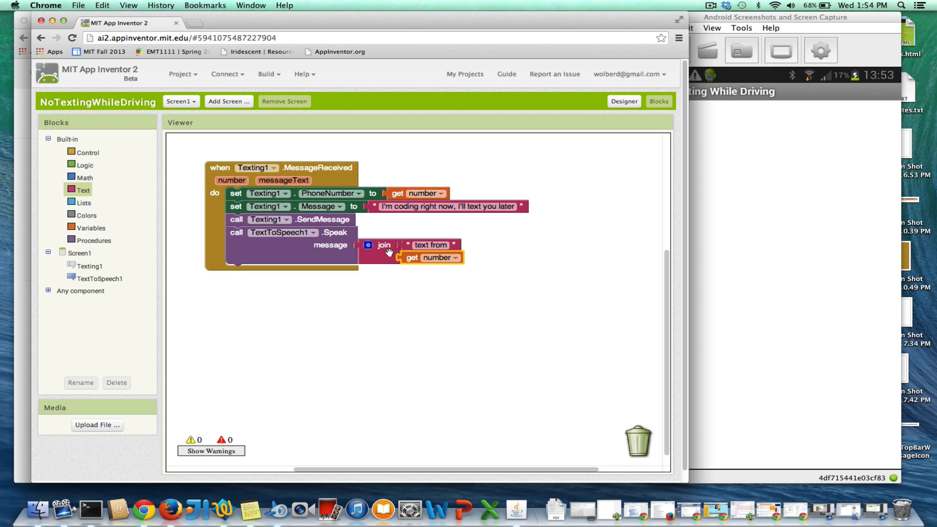
left_click(430, 245)
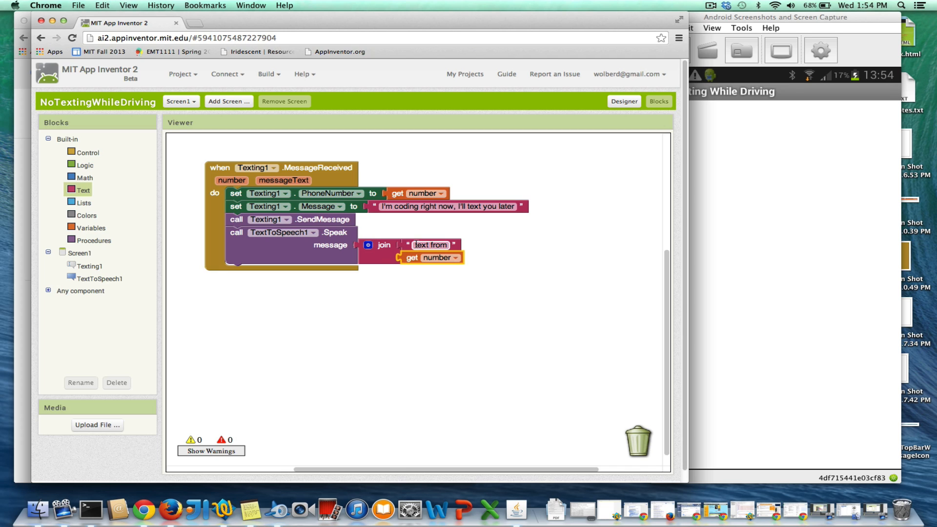
mouse_move(430, 257)
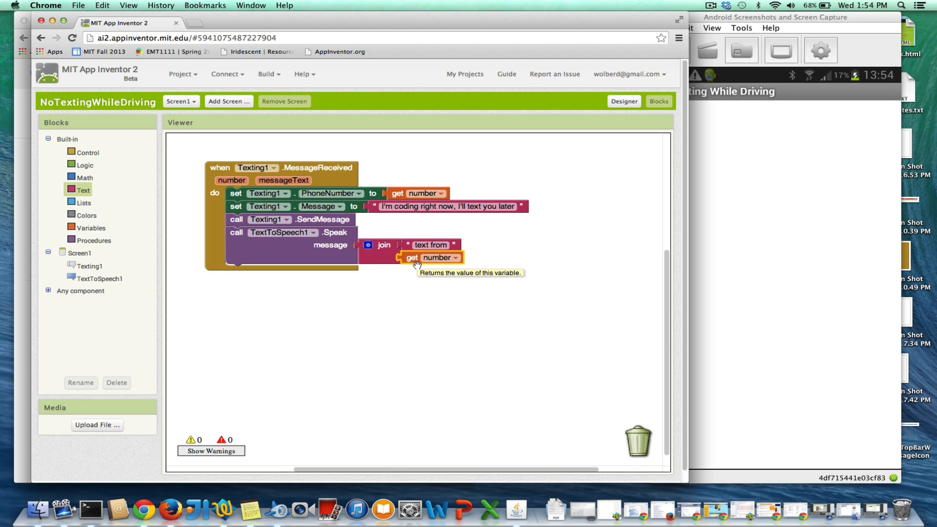
Add a third join input via the mutator and attach get messageText
left_click(368, 245)
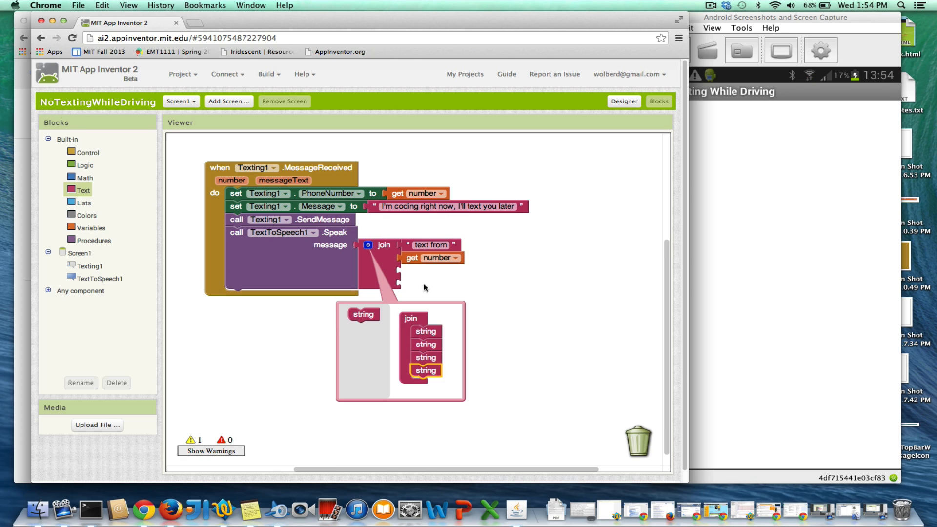
mouse_move(396, 373)
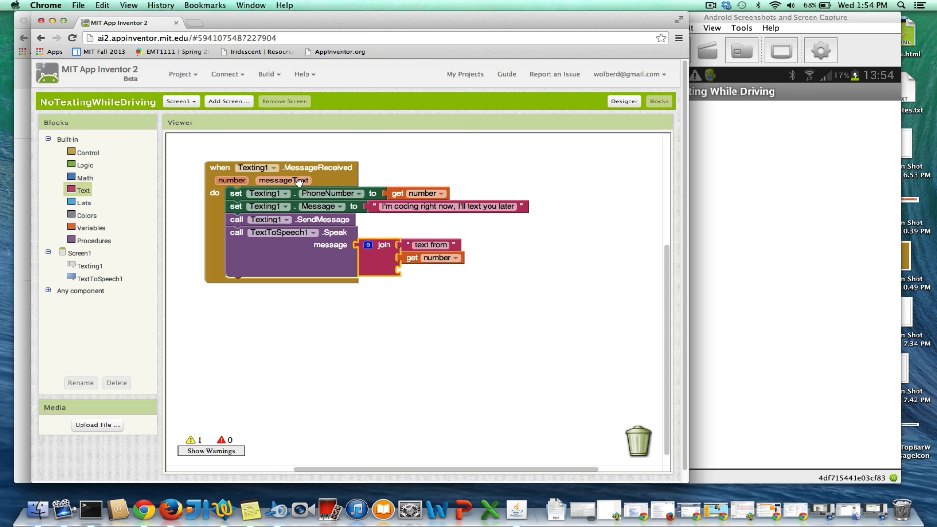
left_click(282, 181)
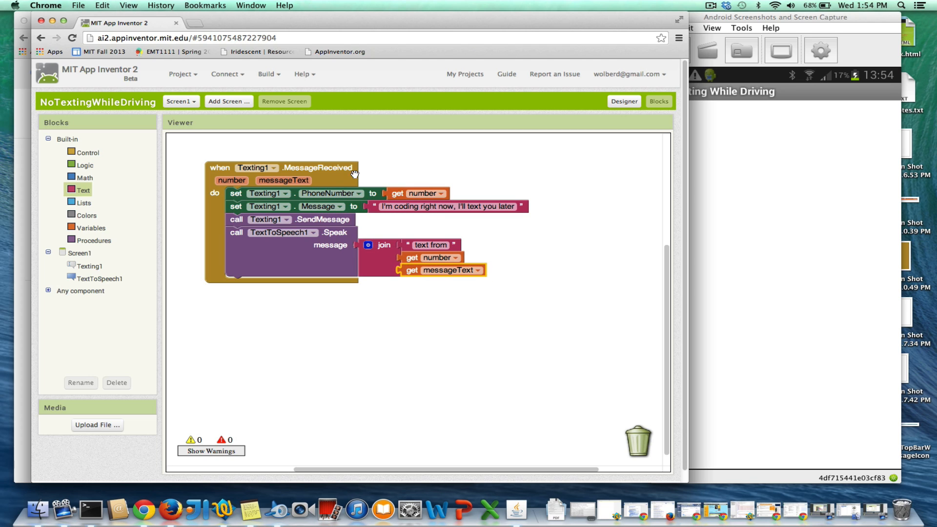
mouse_move(382, 132)
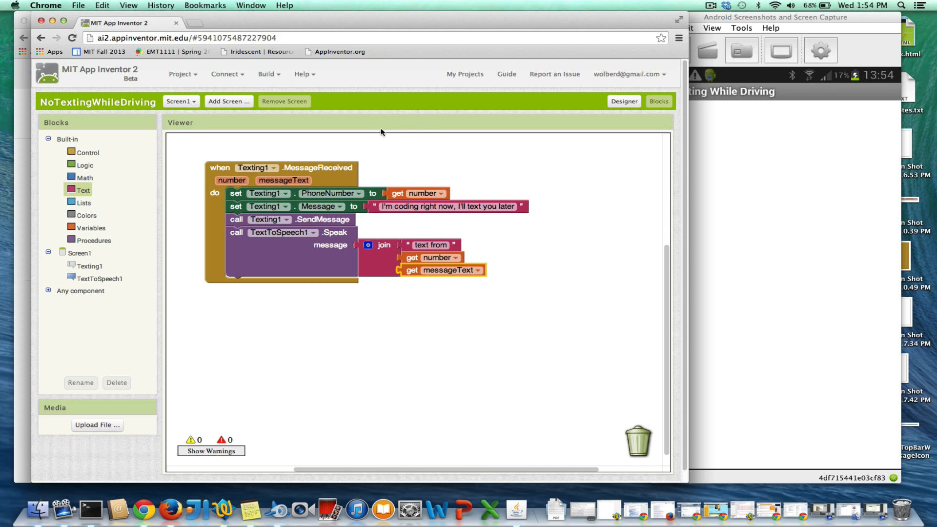
mouse_move(351, 184)
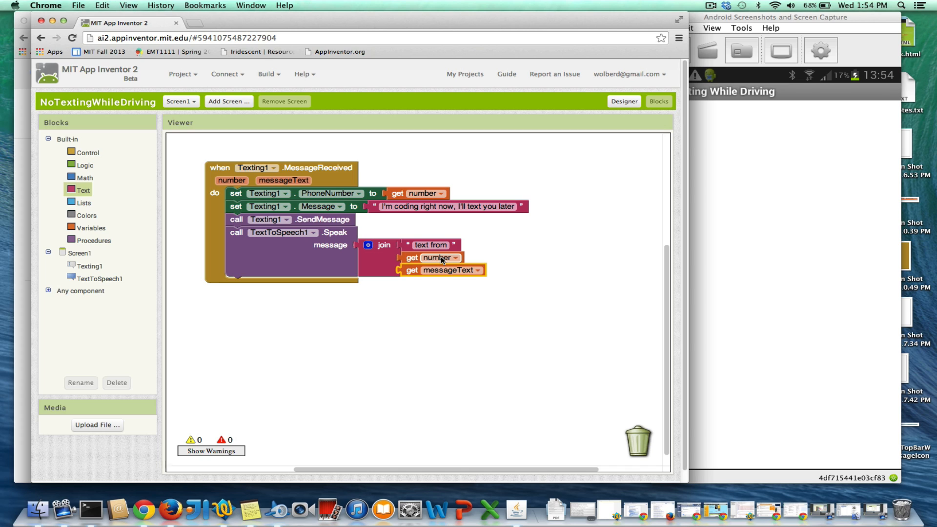
mouse_move(484, 270)
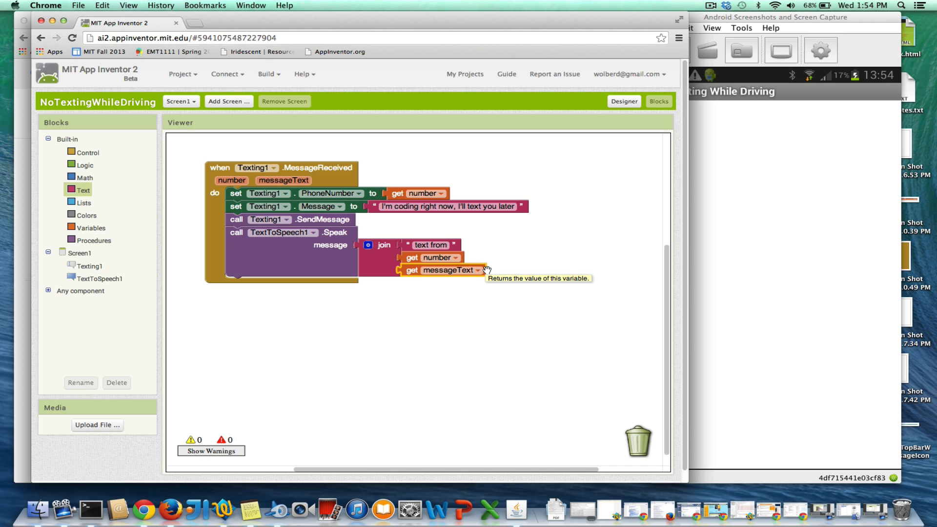
mouse_move(360, 210)
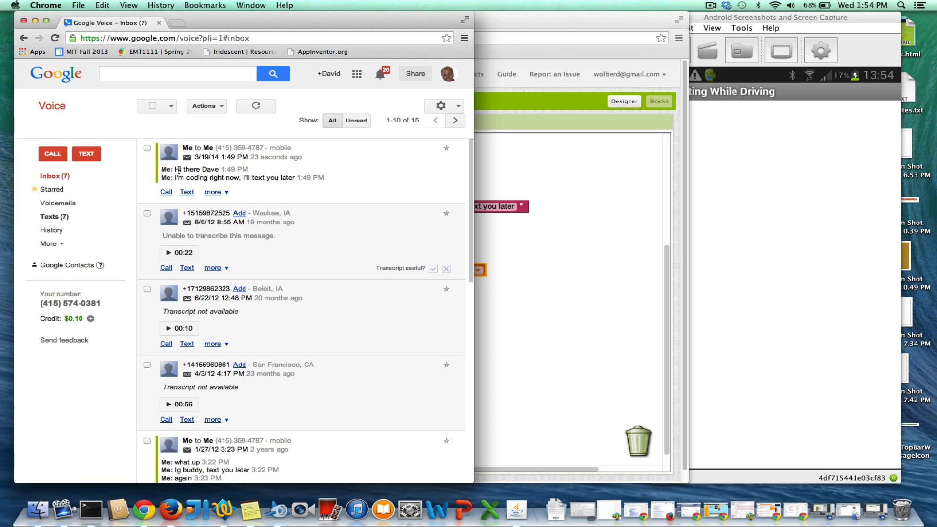
Text "what up dave" to number 415 from Google Voice and view the phone
left_click(86, 153)
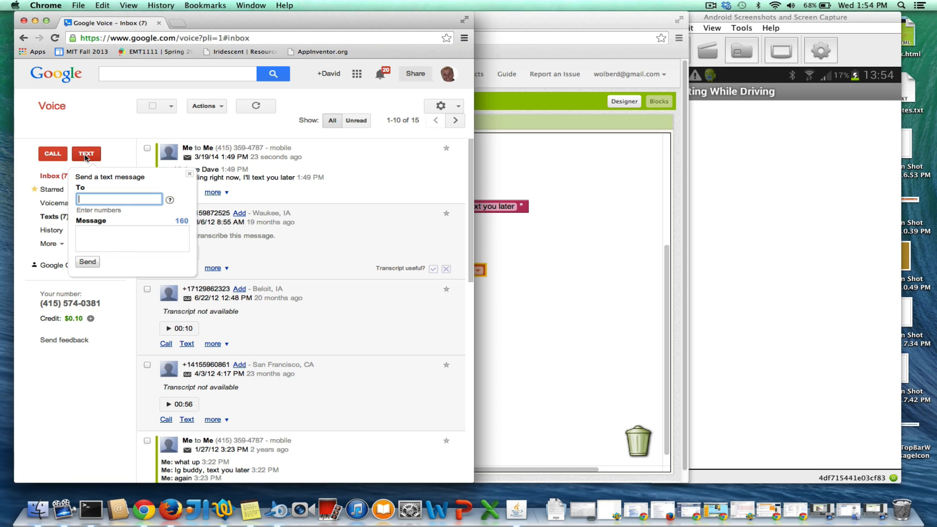
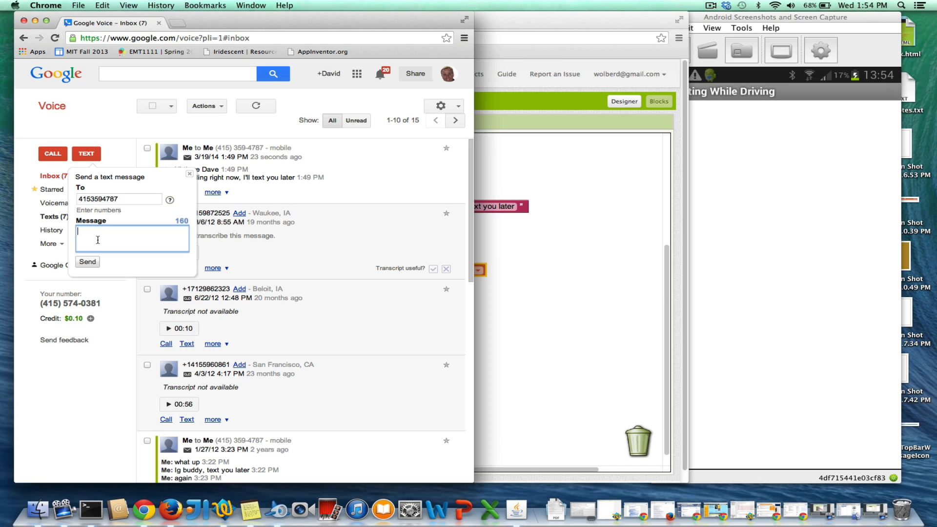
type("what up dave")
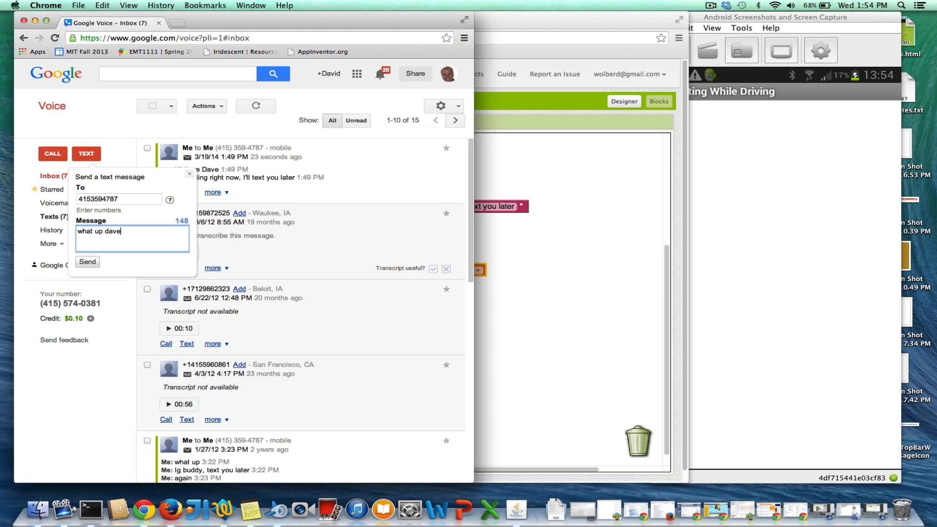
left_click(86, 262)
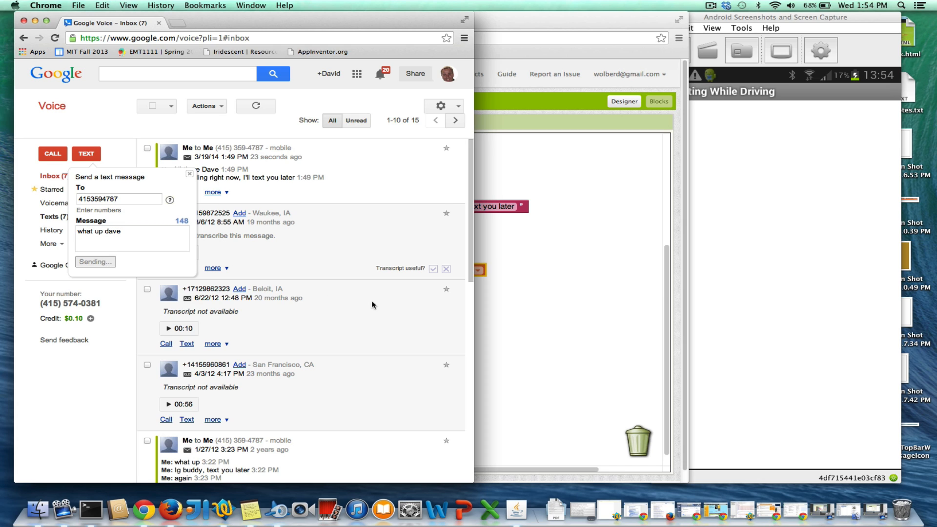
left_click(94, 262)
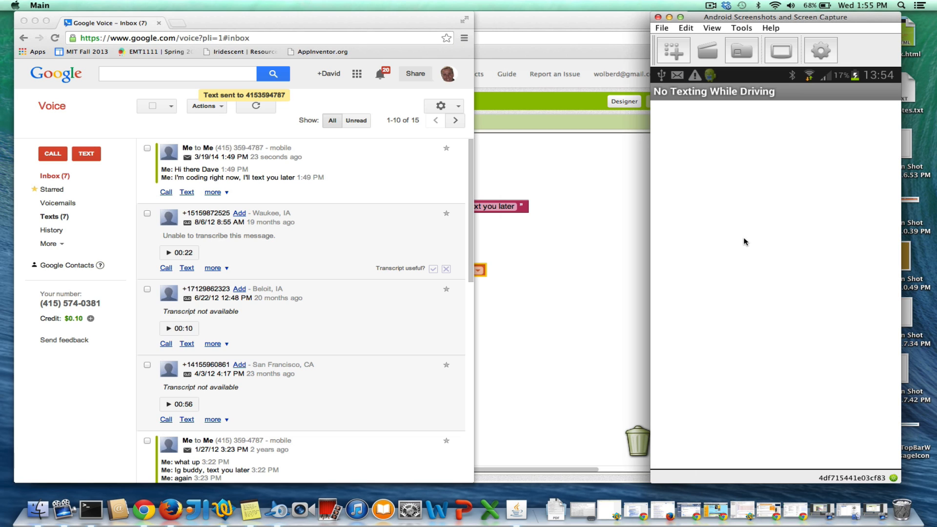